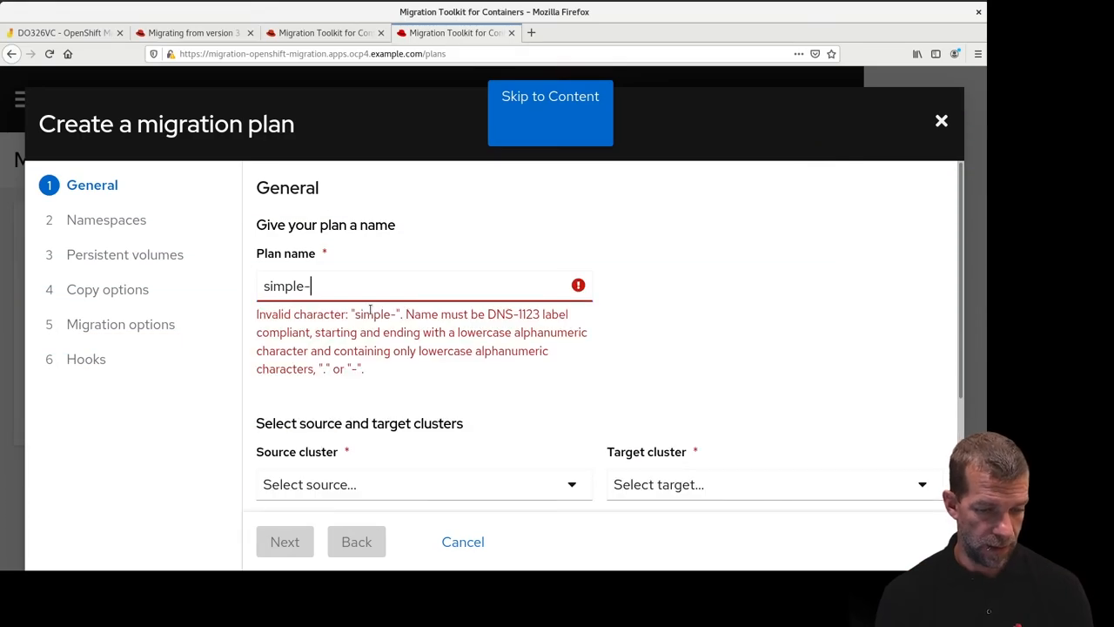
# - With the plan named simple-app, bring up the source cluster choices host and ocp3
pyautogui.click(423, 407)
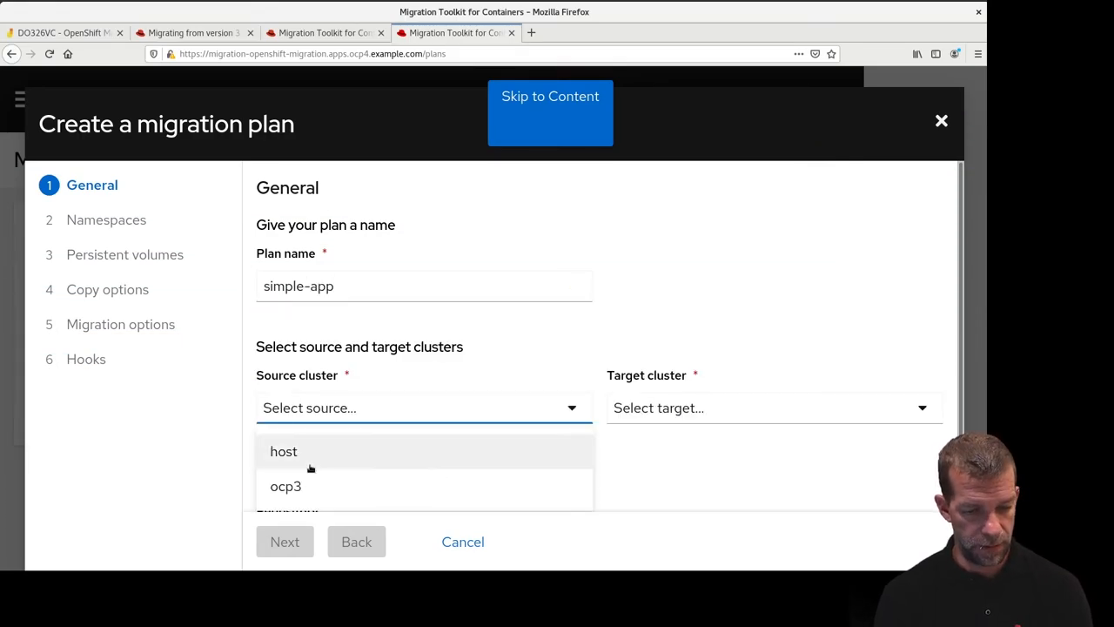